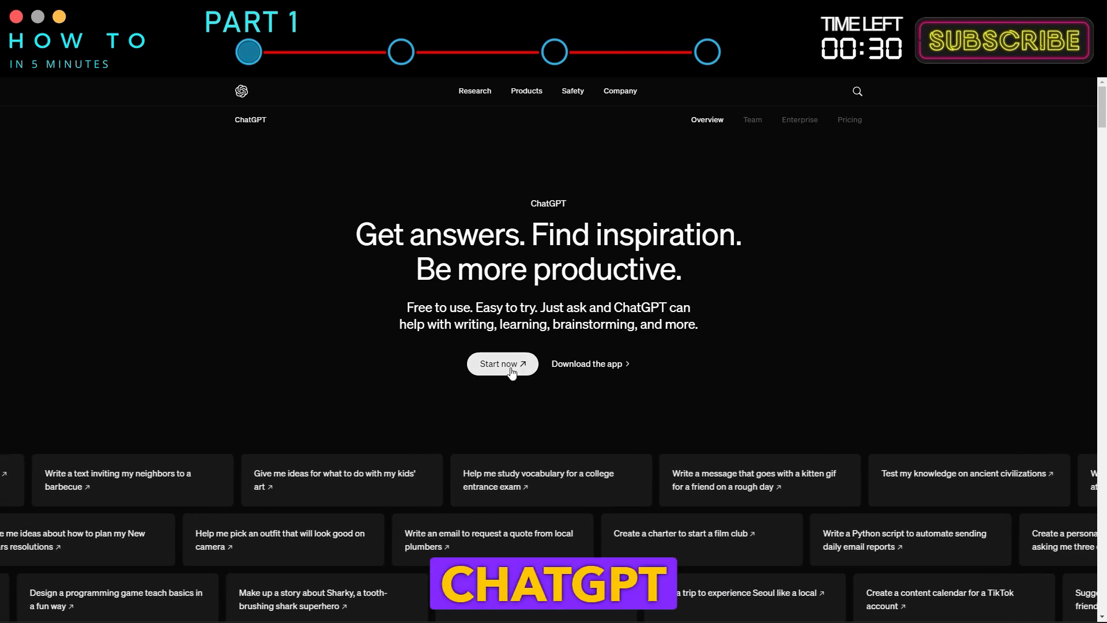
# Sign in to ChatGPT and request a boy-and-girl camping story with video-generation prompts
pyautogui.click(502, 363)
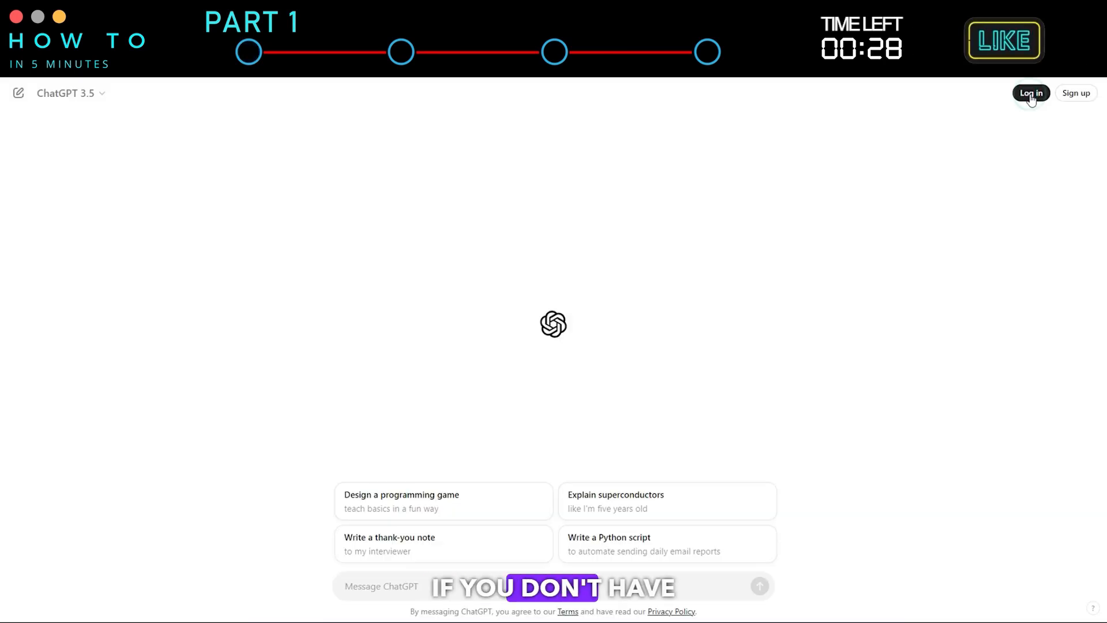
pyautogui.click(1030, 92)
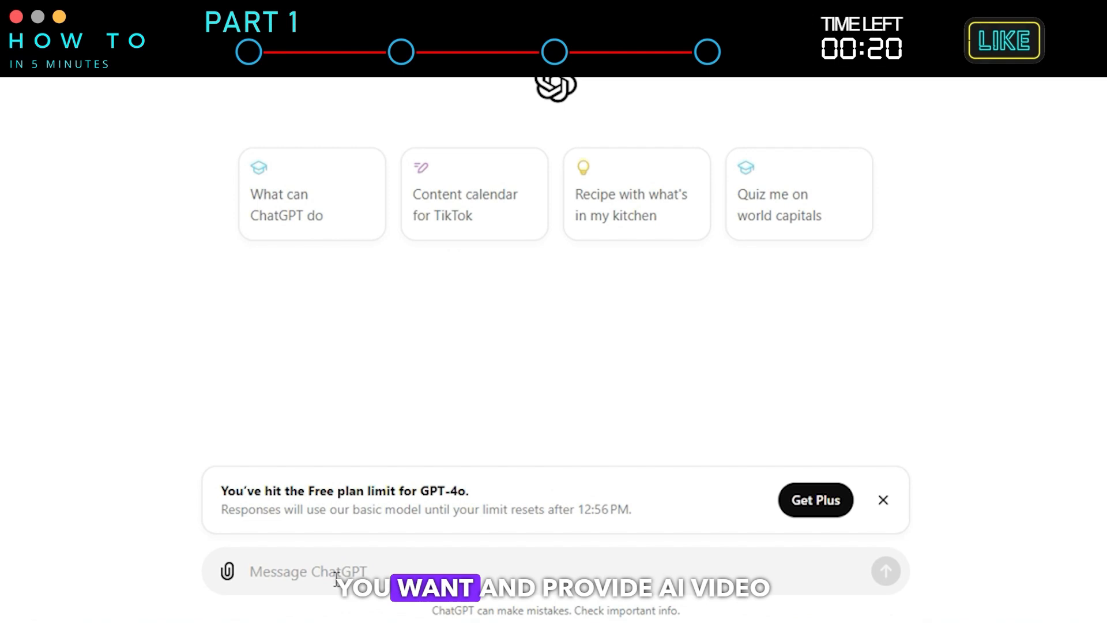
pyautogui.write('Write a short story about a boy and a girl who go camping. also give me prompts to generate Ai videos for each scene.')
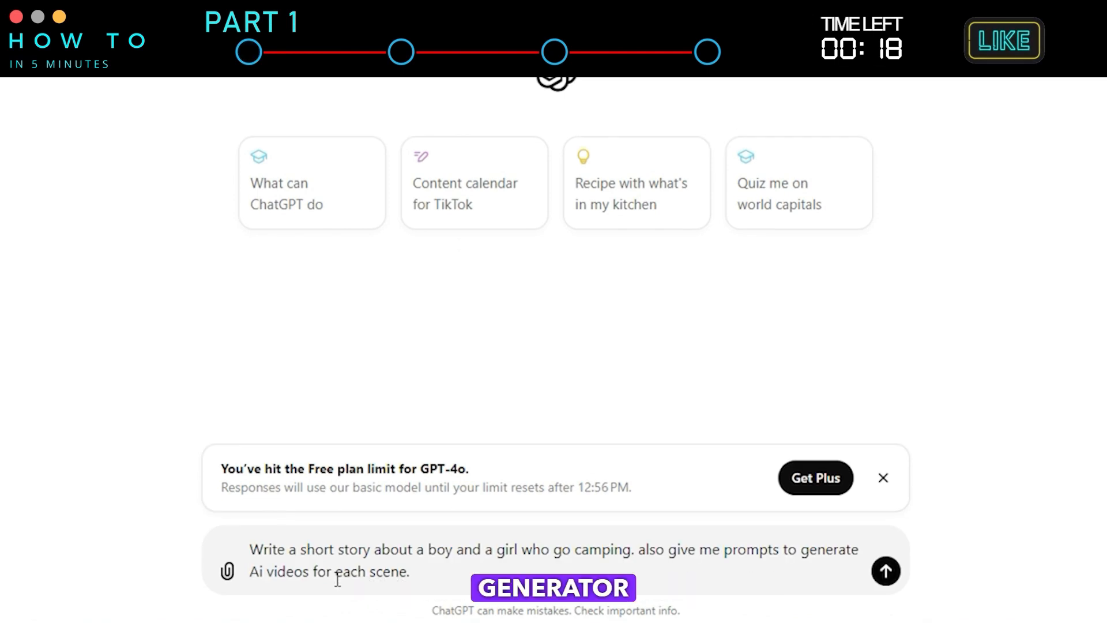
pyautogui.click(885, 571)
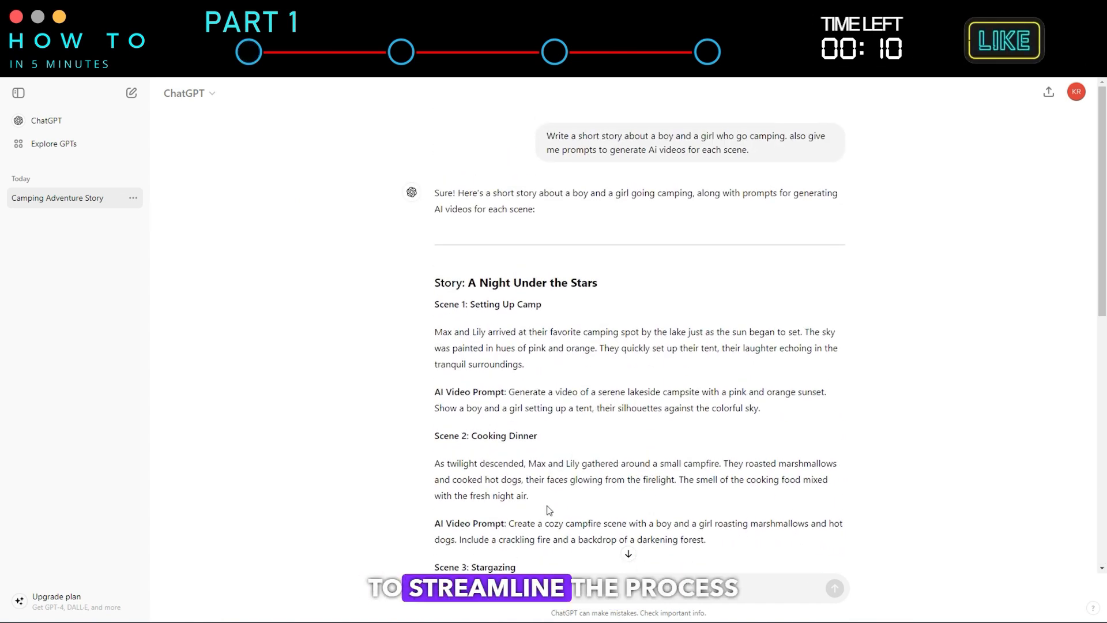
# Ask ChatGPT to regenerate the story, then scroll the reply
pyautogui.write('regenerate the story without the prompt and labels')
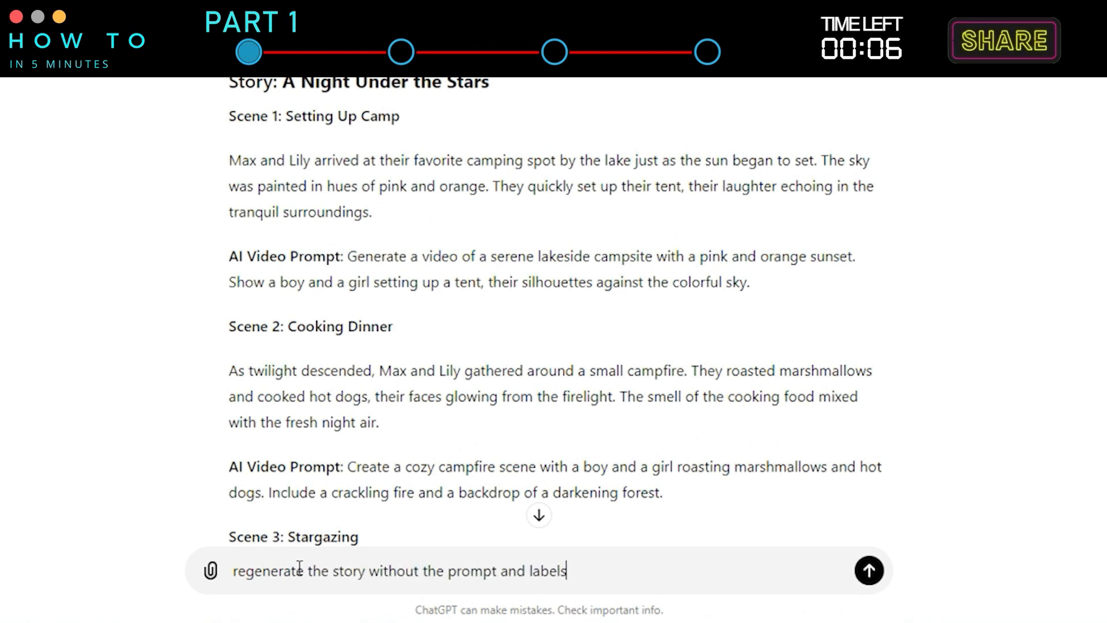
pyautogui.click(869, 570)
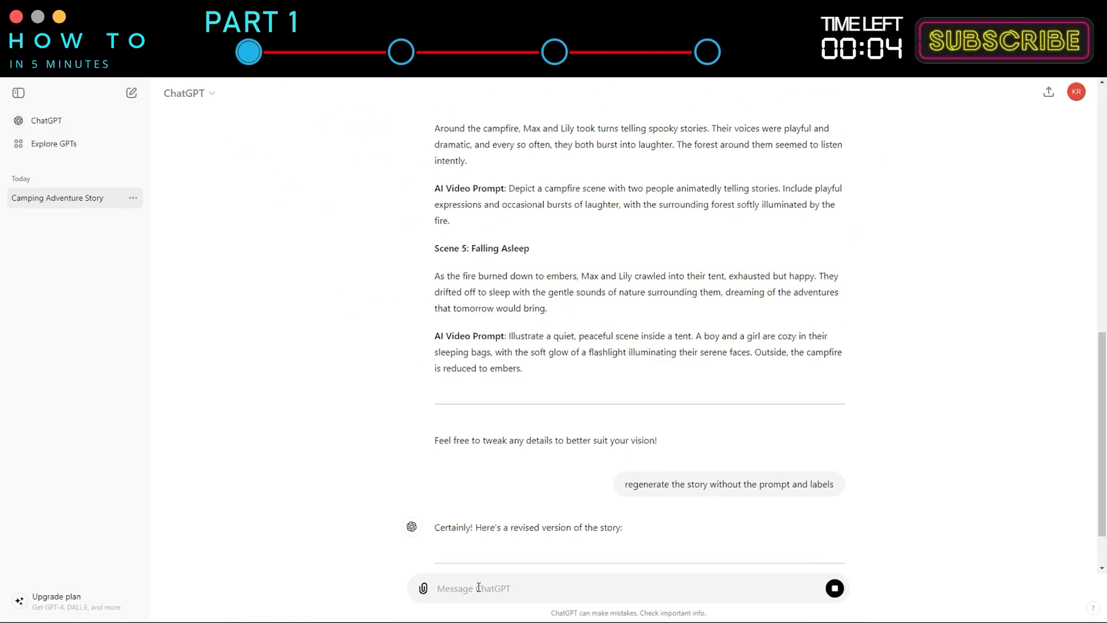
pyautogui.scroll(-3)
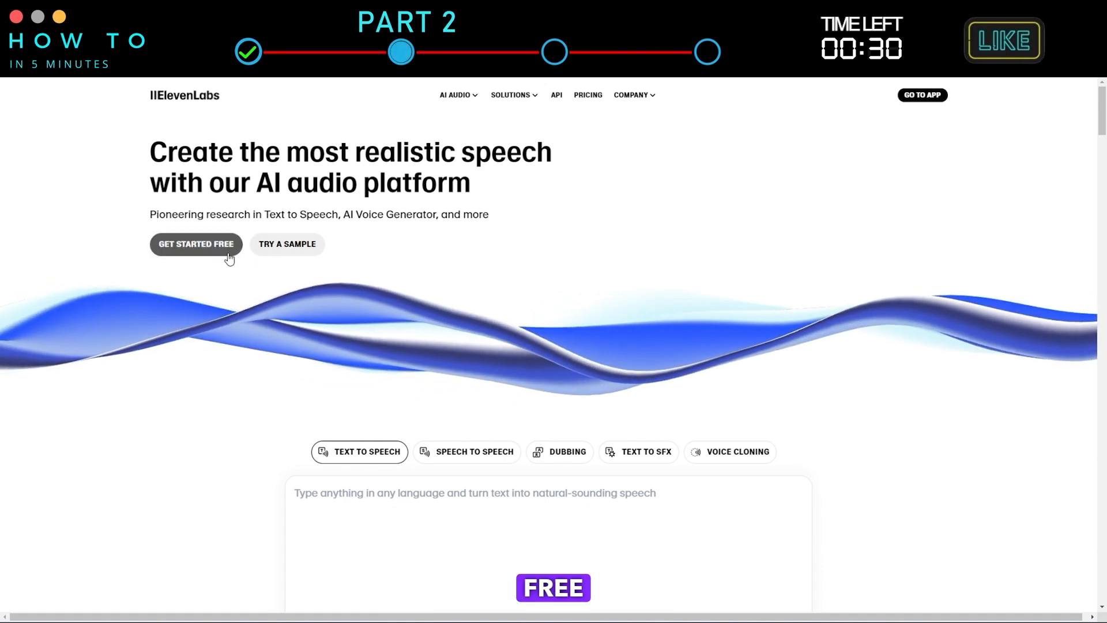
# Choose Get Started Free on the ElevenLabs homepage
pyautogui.click(196, 244)
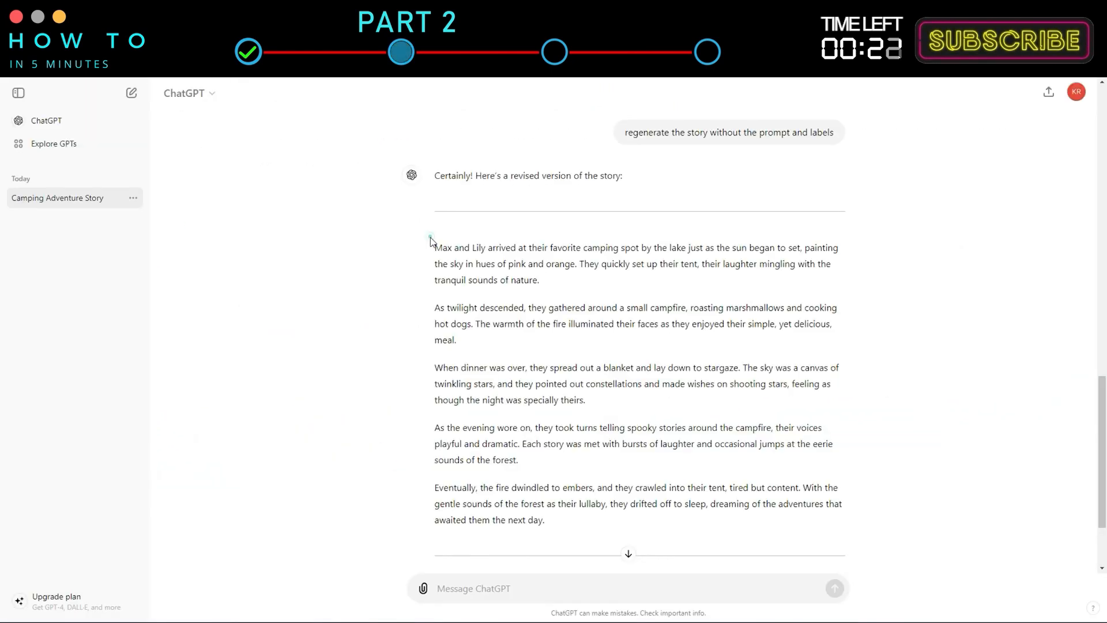
# Copy the revised story into Text to Speech and generate speech with the Glinda voice
pyautogui.moveTo(431, 240); pyautogui.dragTo(603, 503)
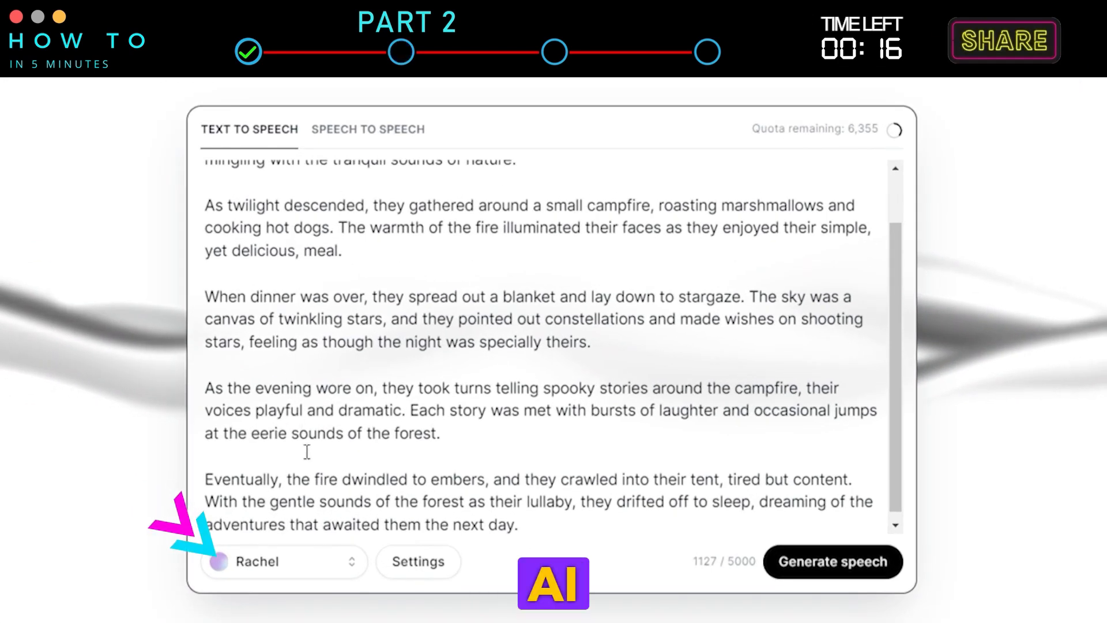
pyautogui.click(282, 561)
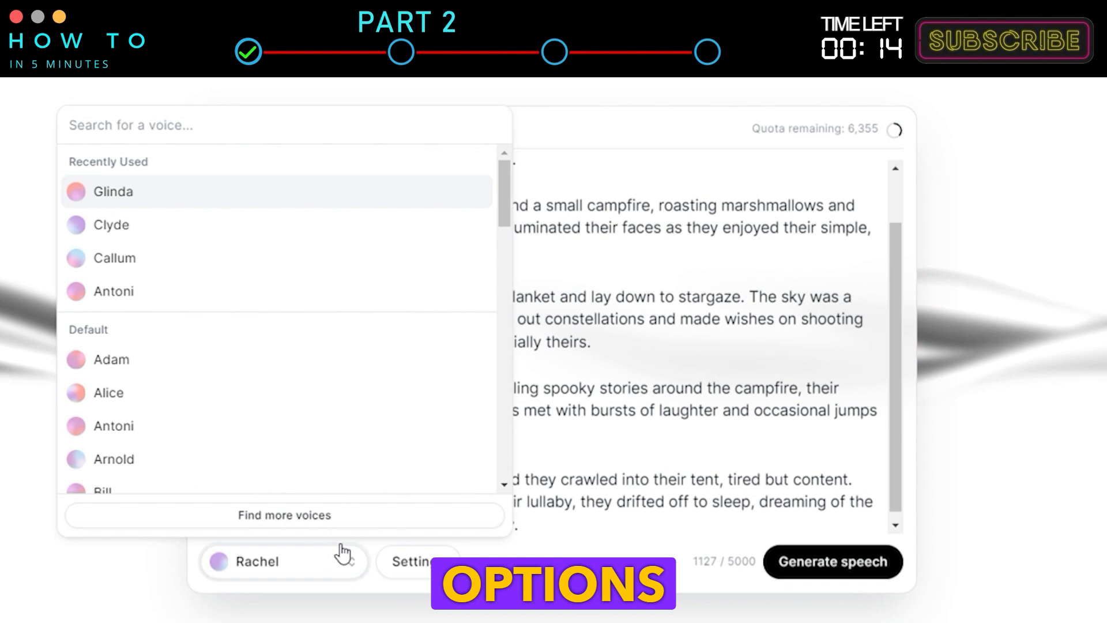
pyautogui.click(113, 192)
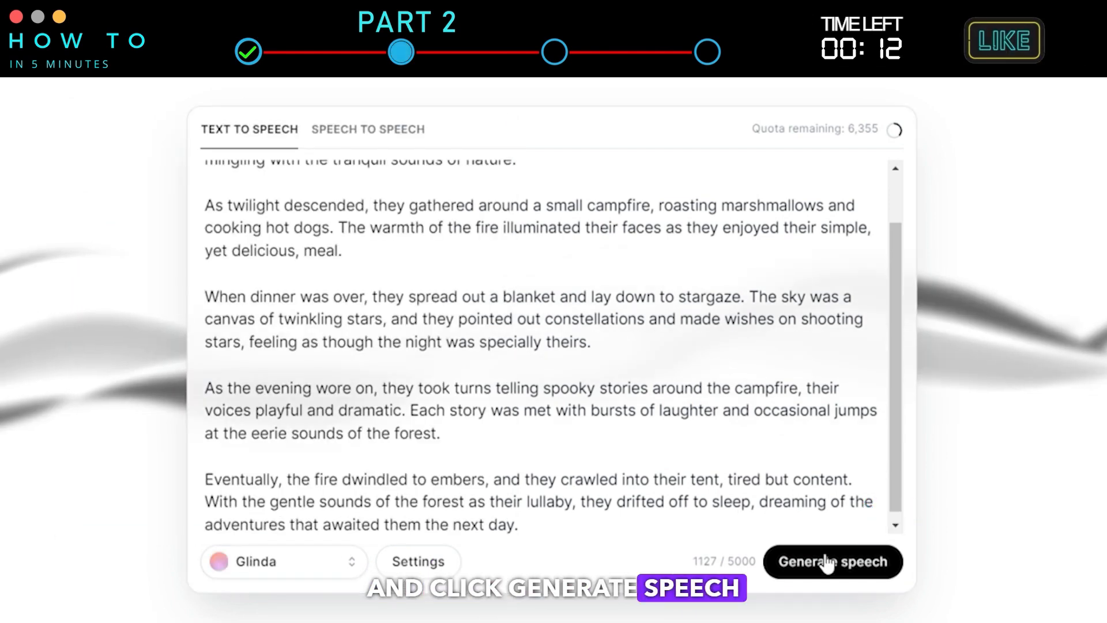
pyautogui.click(833, 561)
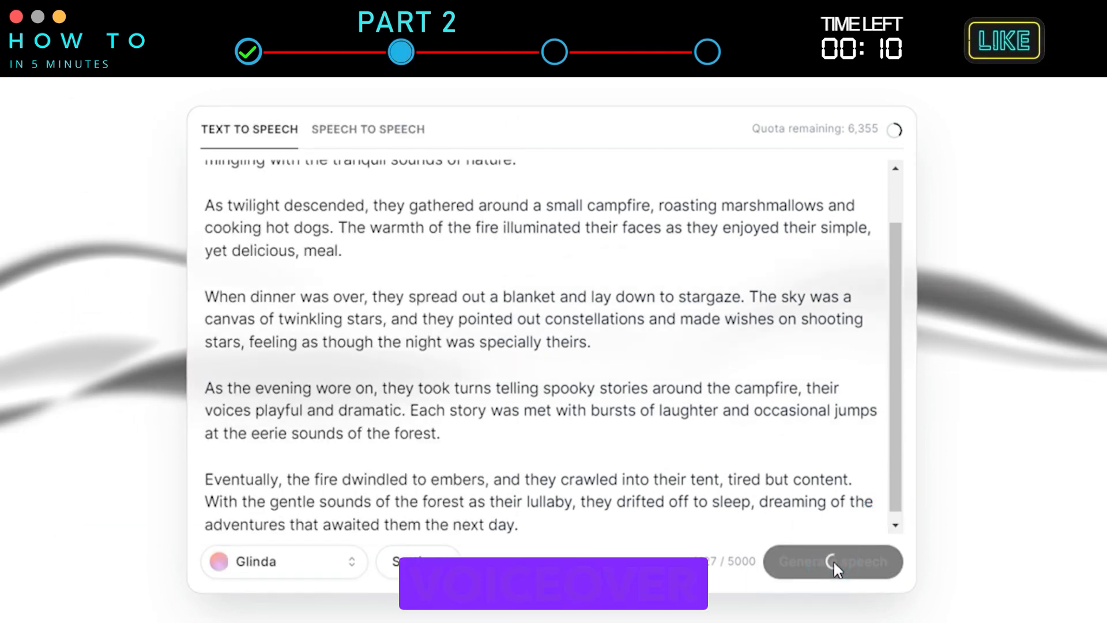
pyautogui.click(831, 561)
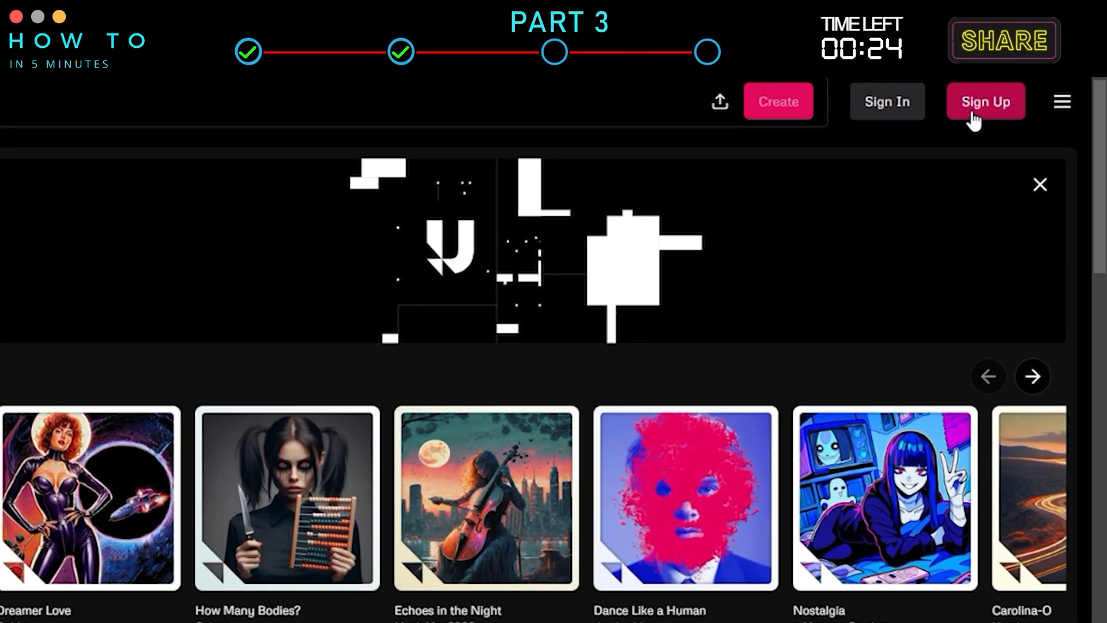
# Sign up for Udio and play the generated Echoes of Silence track
pyautogui.click(985, 101)
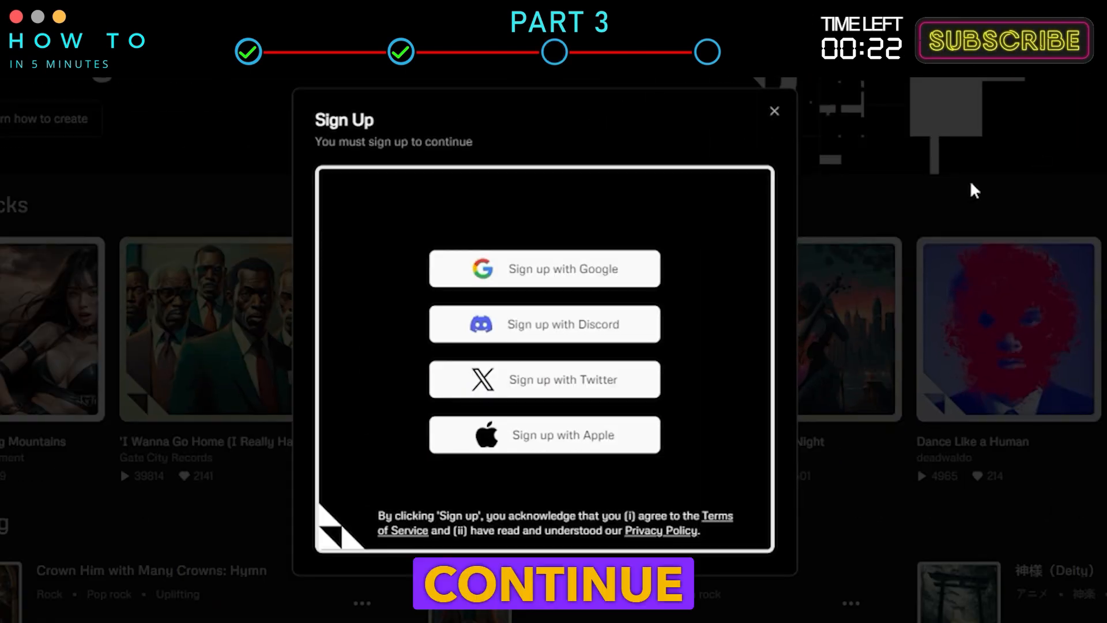
pyautogui.click(544, 268)
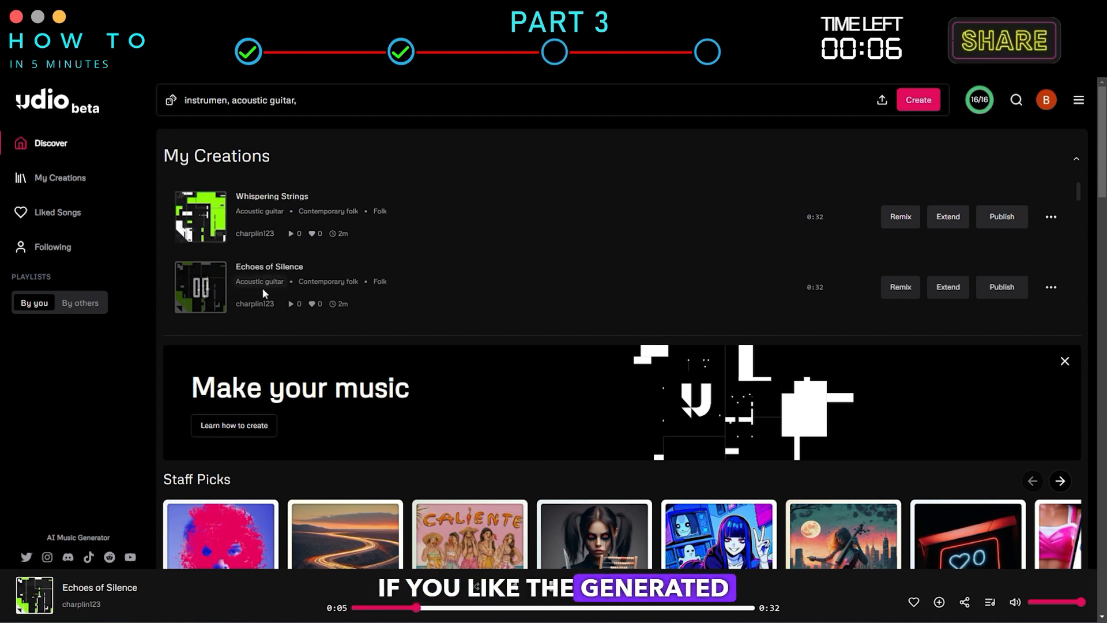
pyautogui.click(1050, 286)
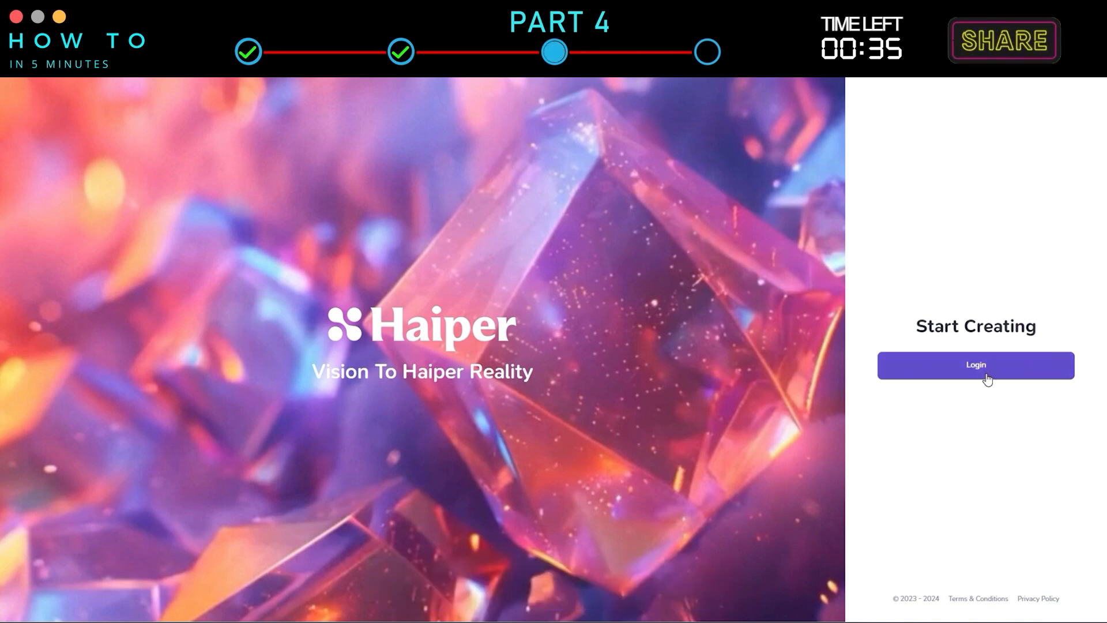
# Log in to Haiper and open the Create workspace
pyautogui.click(975, 365)
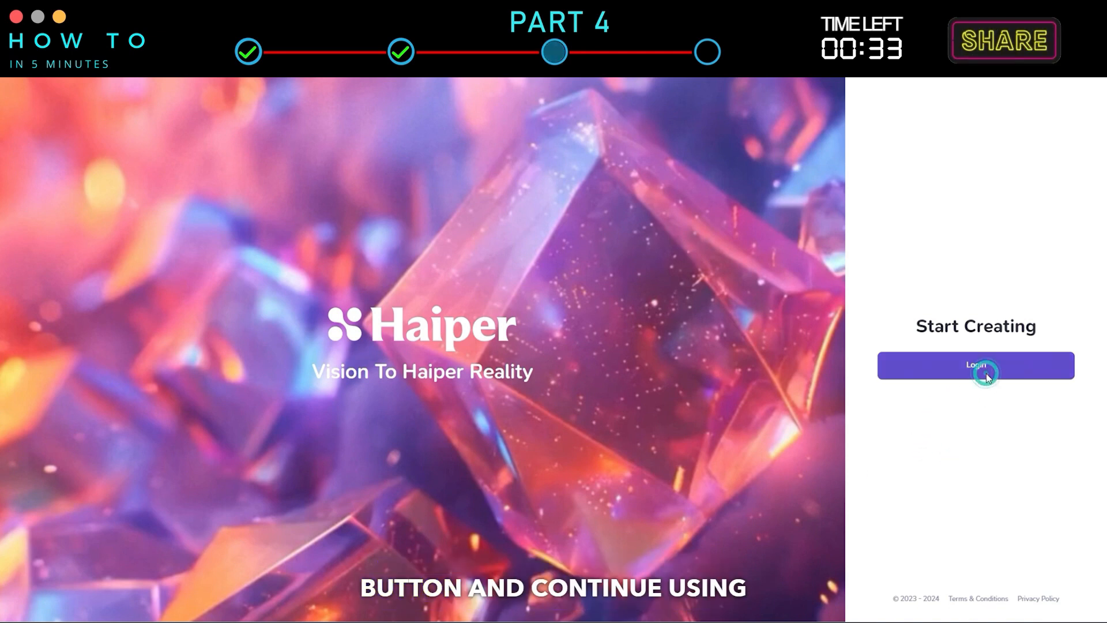
pyautogui.click(975, 365)
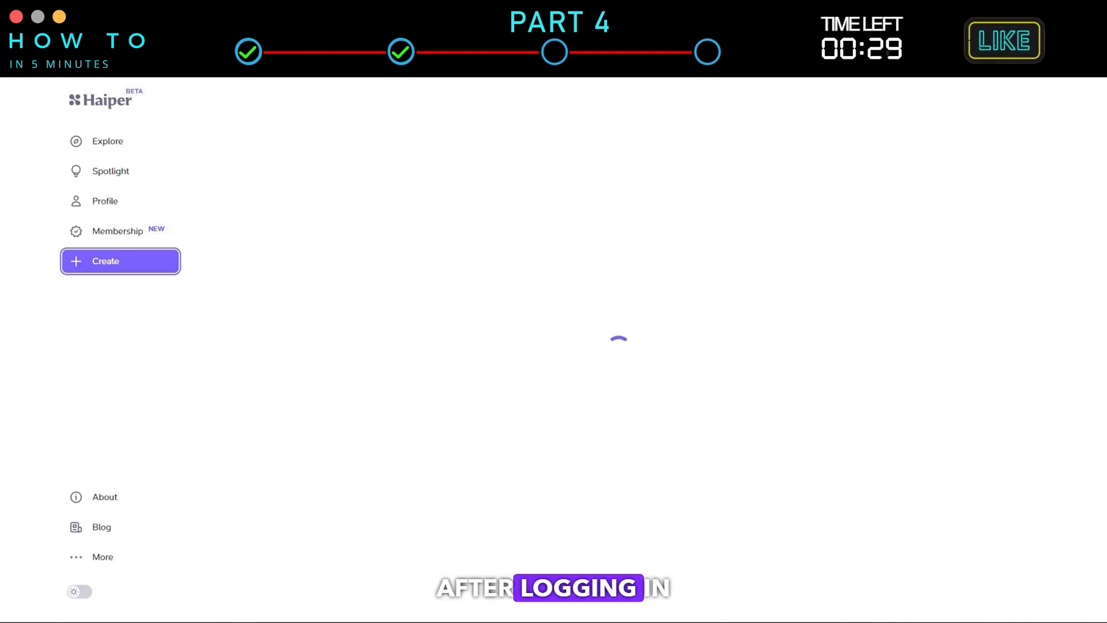
pyautogui.click(105, 261)
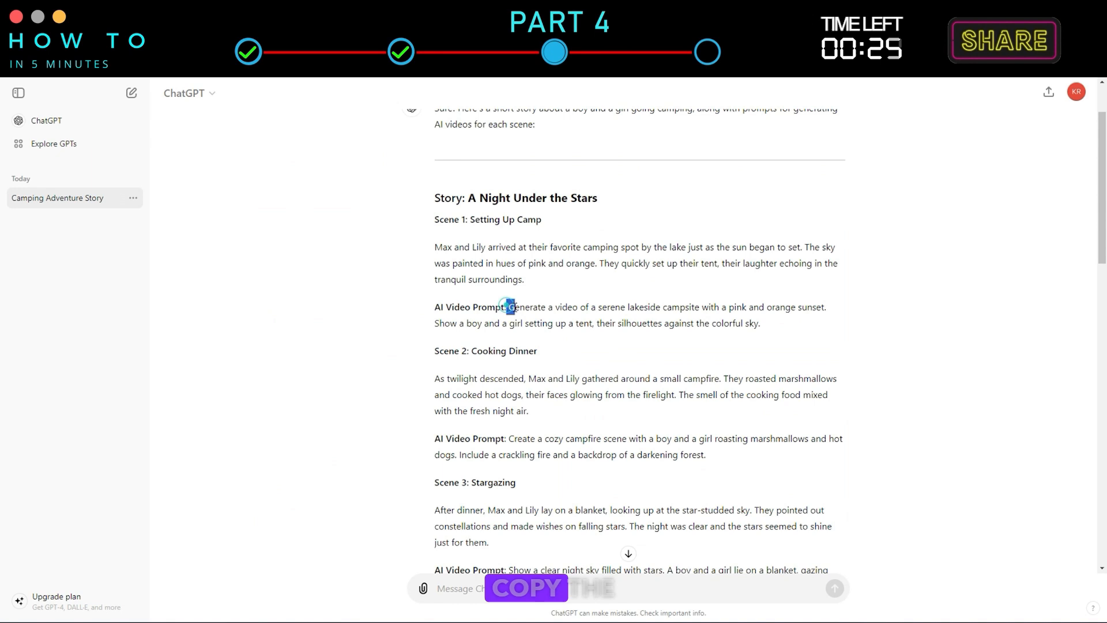
# Generate a lakeside sunset campsite video from Scene 1's prompt and enlarge a clip
pyautogui.moveTo(512, 306); pyautogui.dragTo(759, 323)
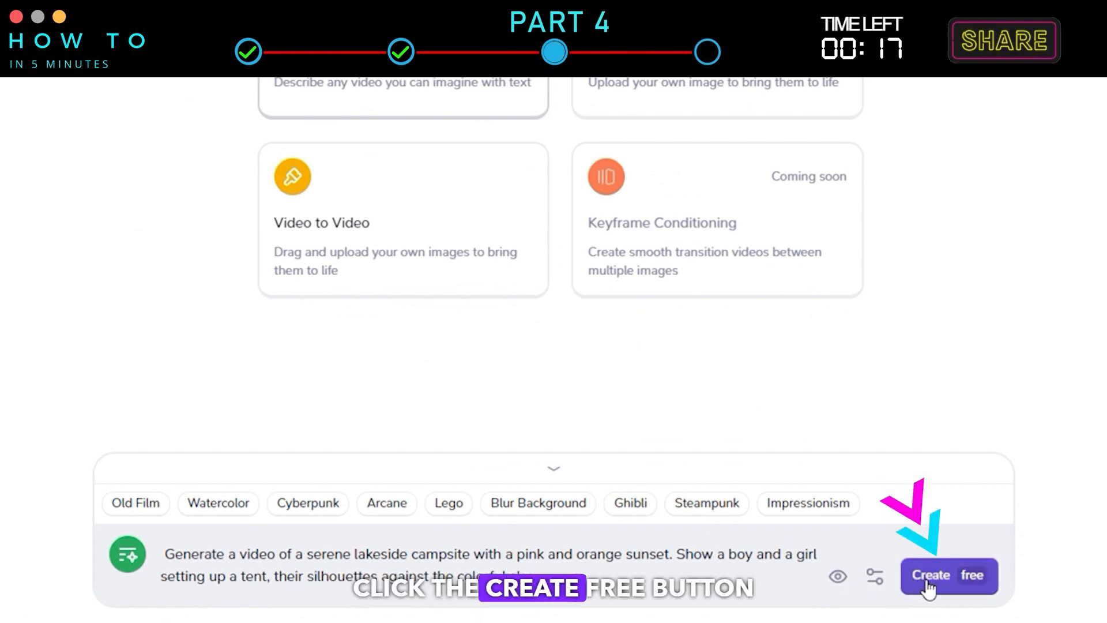
pyautogui.click(948, 575)
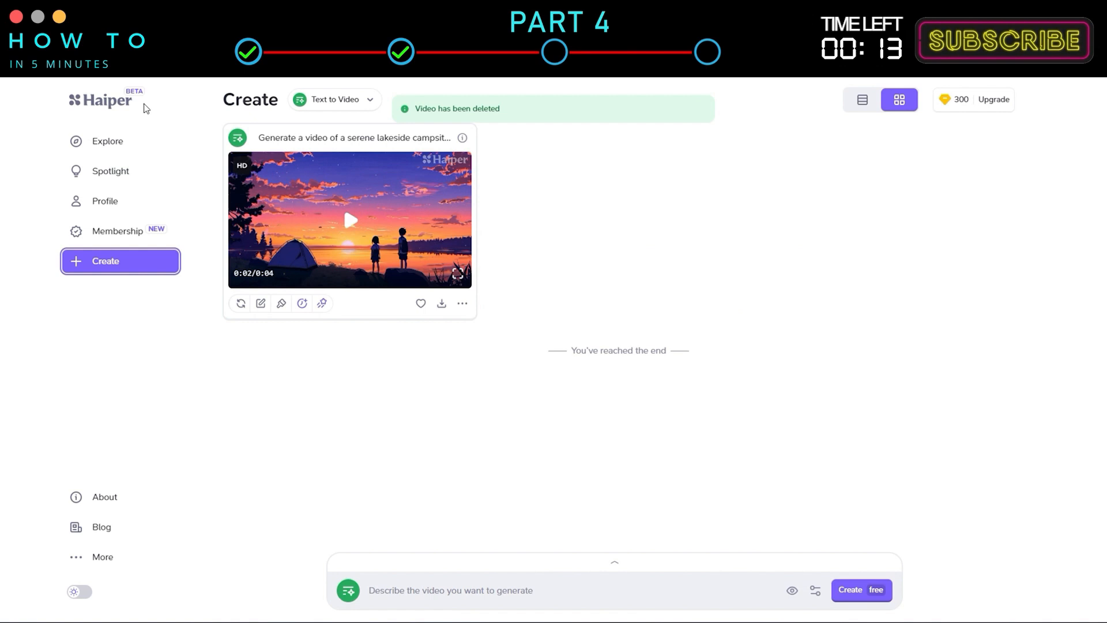
pyautogui.click(349, 220)
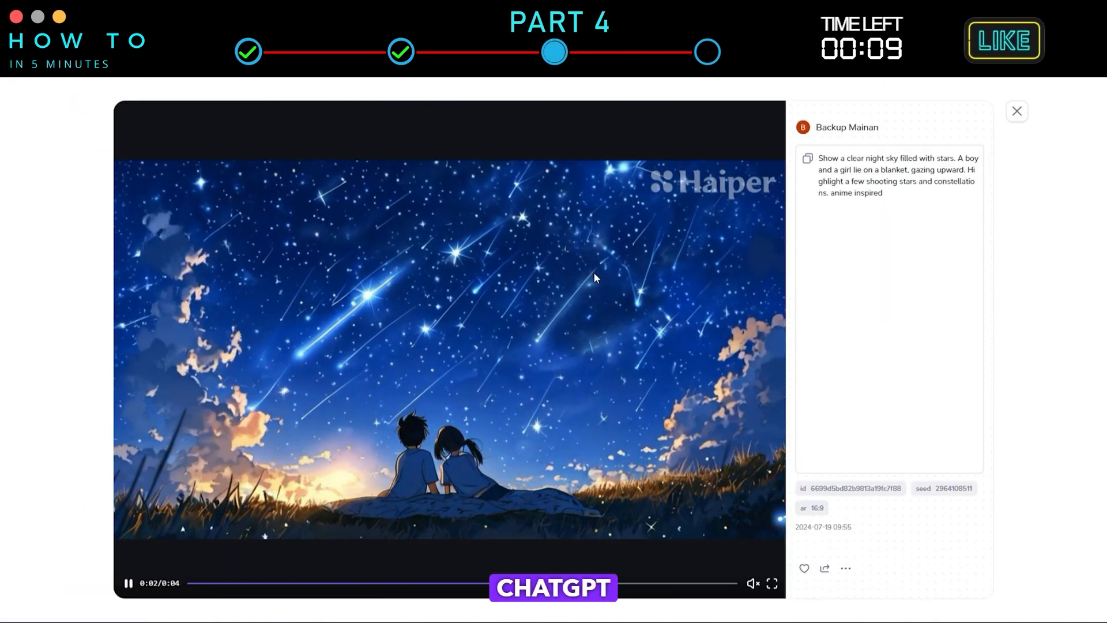
# Close the enlarged view and download the tent scene clip
pyautogui.click(1018, 111)
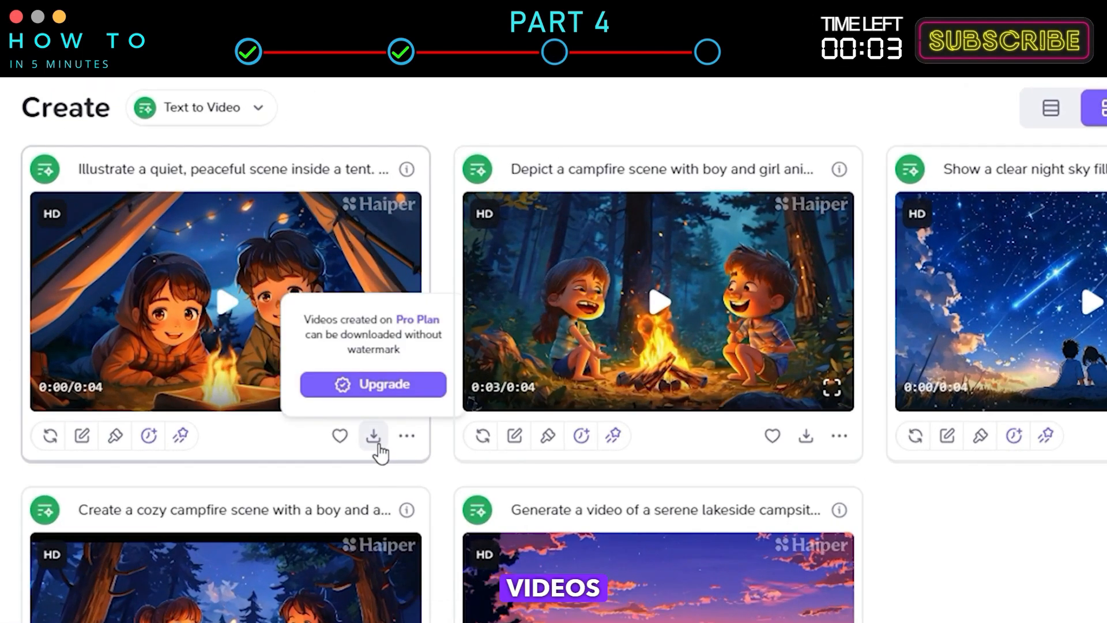
pyautogui.click(372, 436)
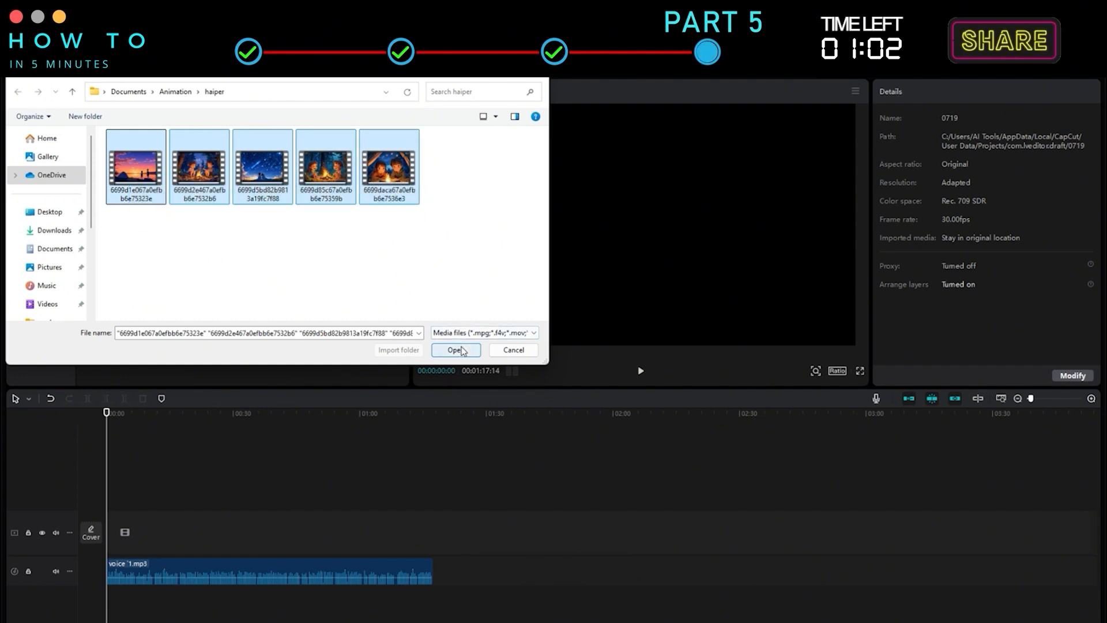
# Open the five selected Haiper clips from the import dialog
pyautogui.click(456, 350)
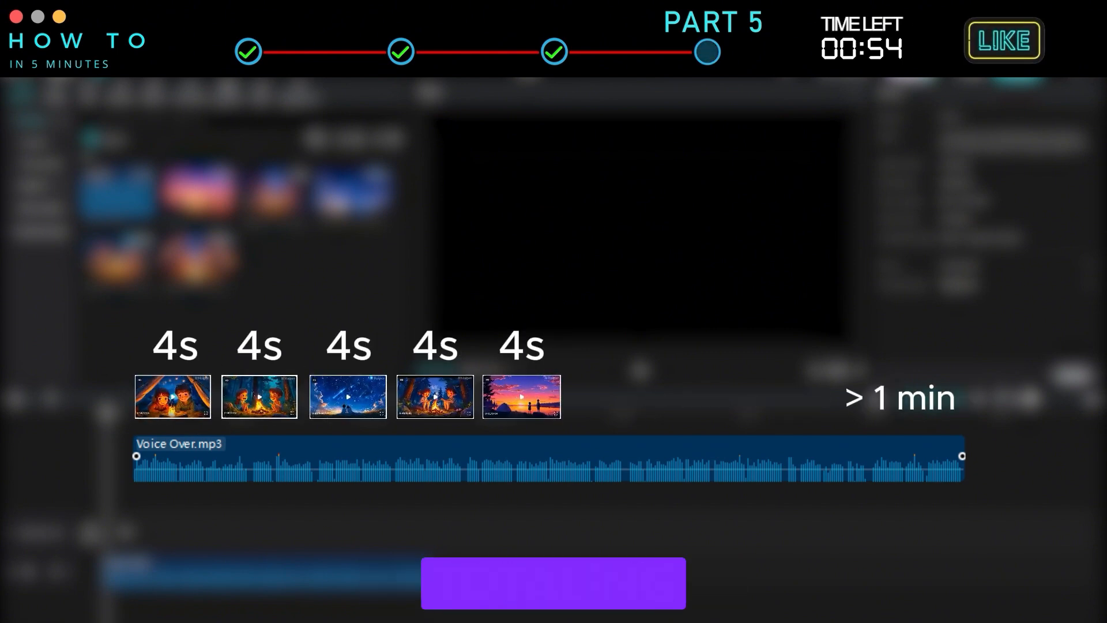
# Add two more sunset lakeside clips to the CapCut media library
pyautogui.click(1002, 40)
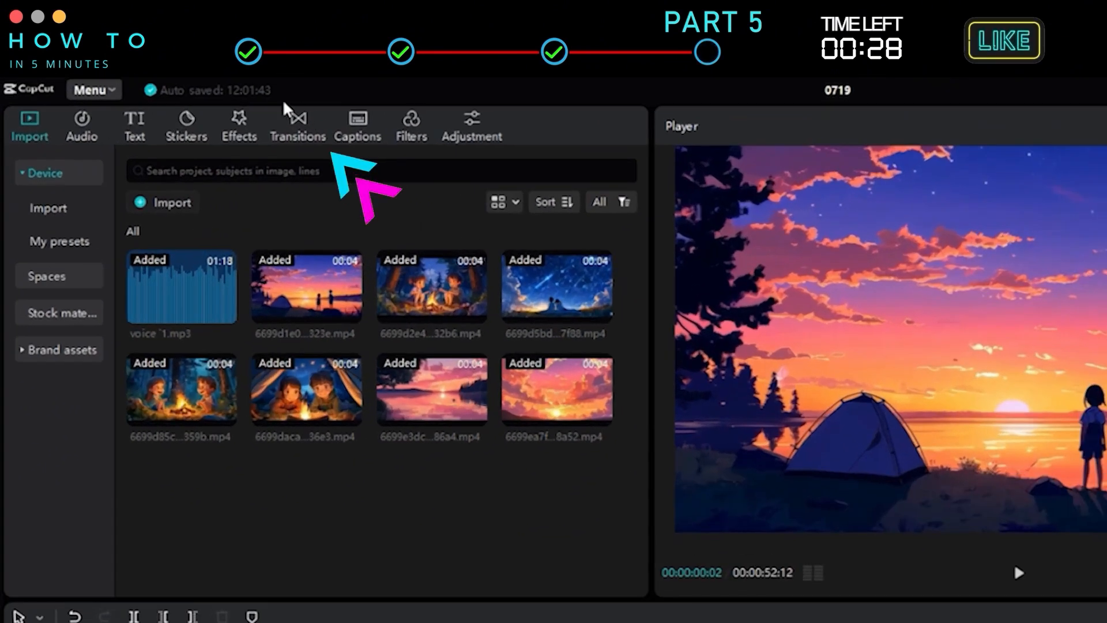
# Add transitions between the scene clips and import the Echoes of Silence music track
pyautogui.click(298, 126)
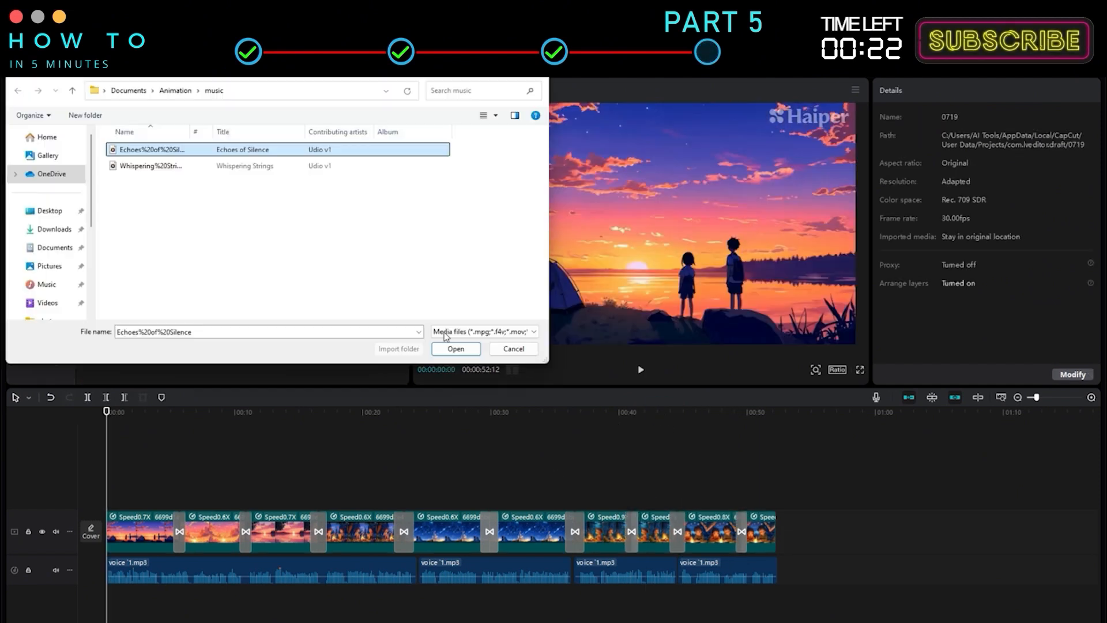
pyautogui.click(455, 349)
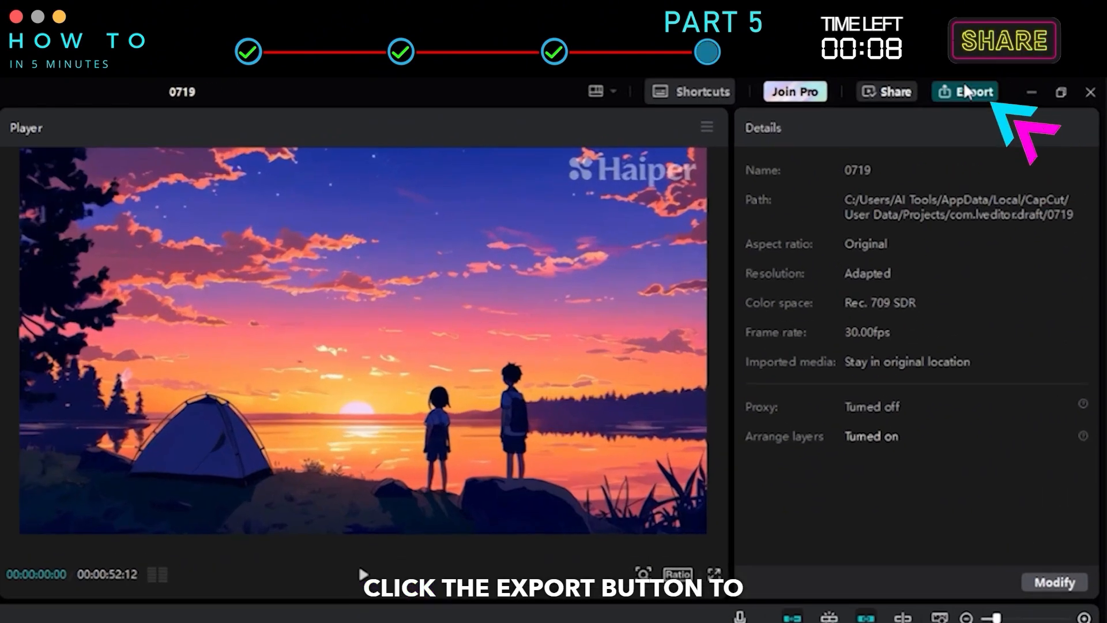
# Export the finished 52-second camping story video
pyautogui.click(971, 92)
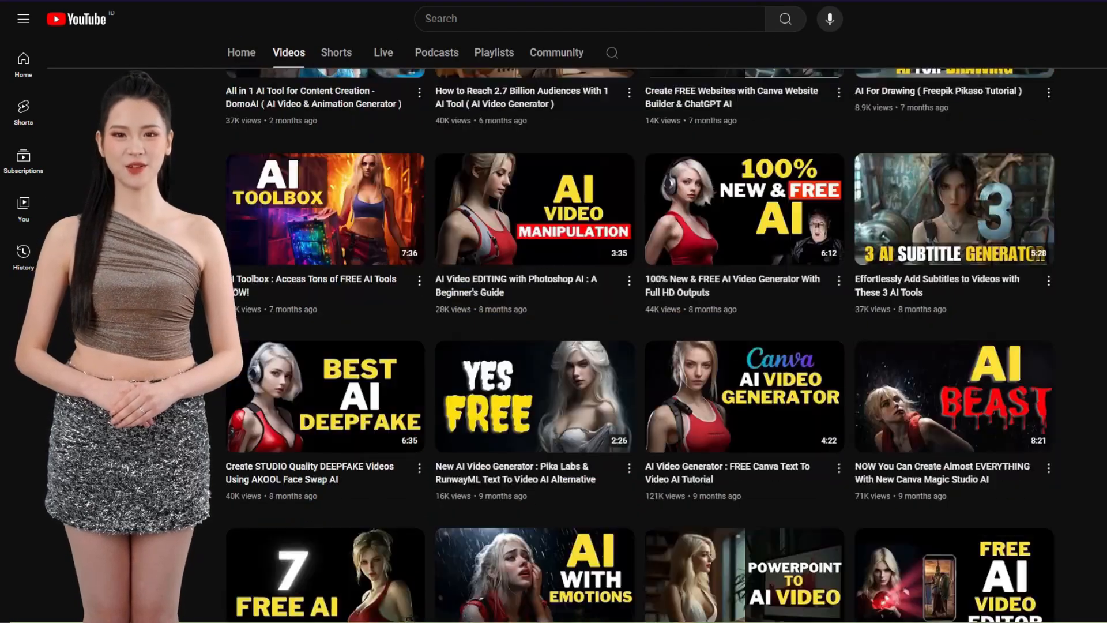
pyautogui.scroll(-3)
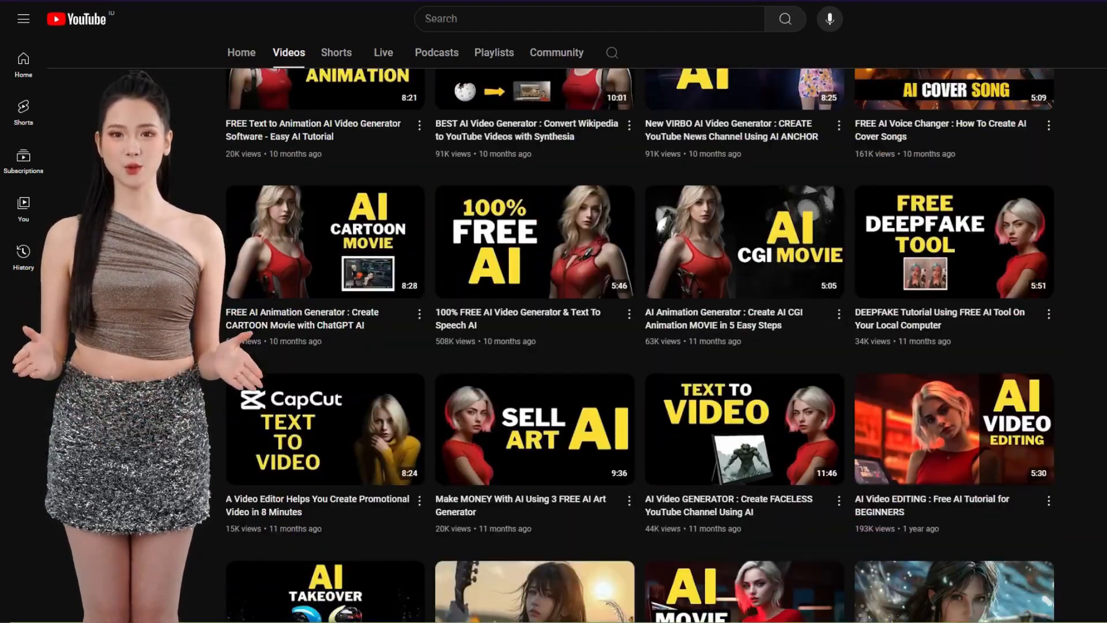